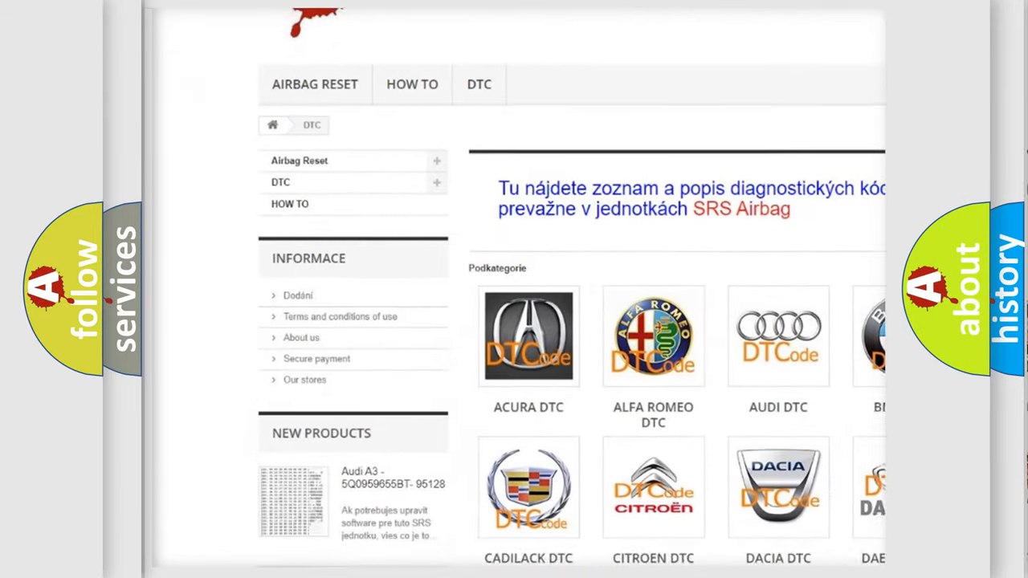
Select the SATURN tile in the DTC subcategory grid and browse its list of airbag codes.
{"action": "scroll", "scroll_direction": "down", "scroll_amount": 3}
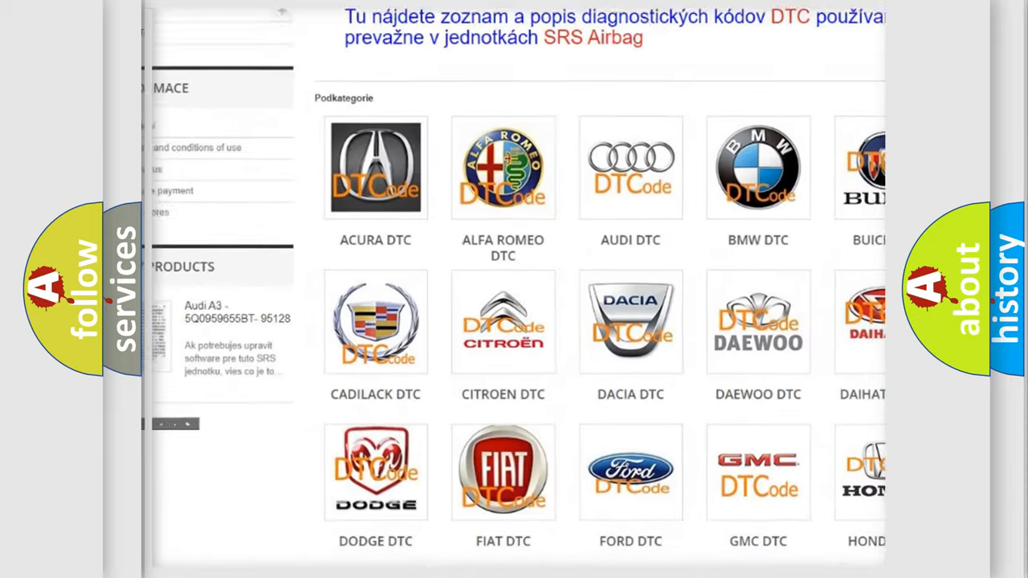
{"action": "scroll", "scroll_direction": "down", "scroll_amount": 3}
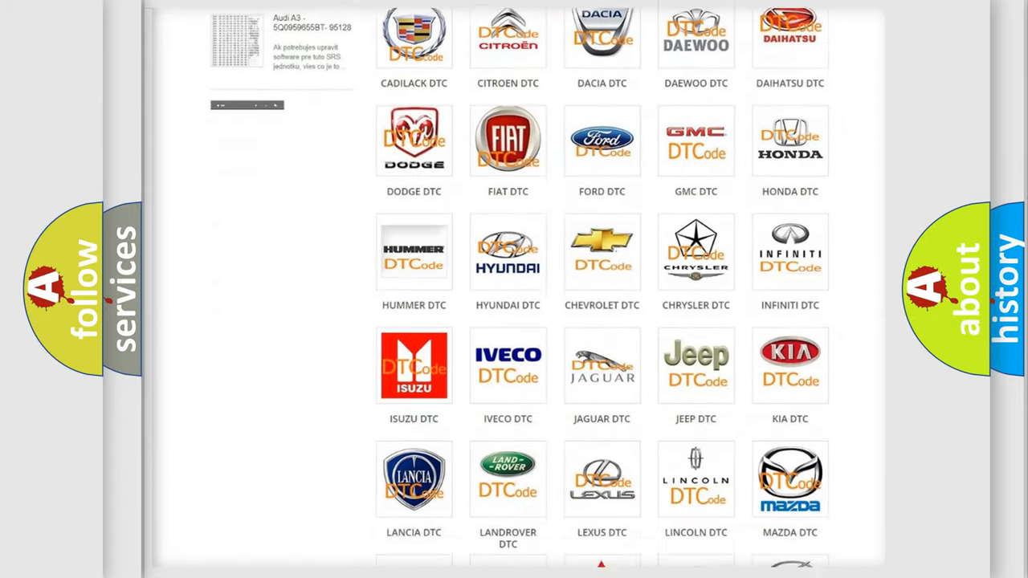
{"action": "scroll", "scroll_direction": "down", "scroll_amount": 3}
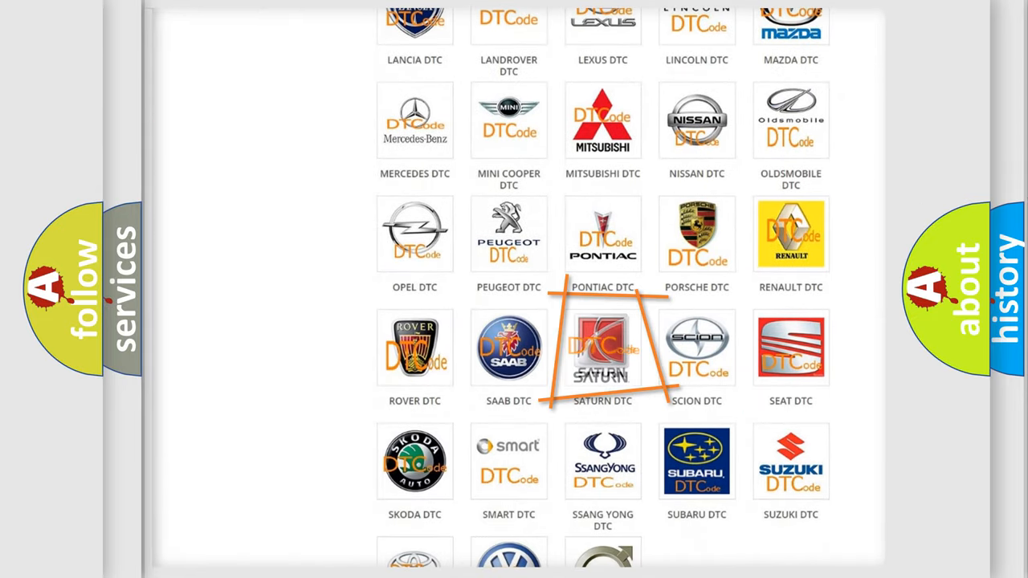
{"action": "left_click", "coordinate": [602, 346]}
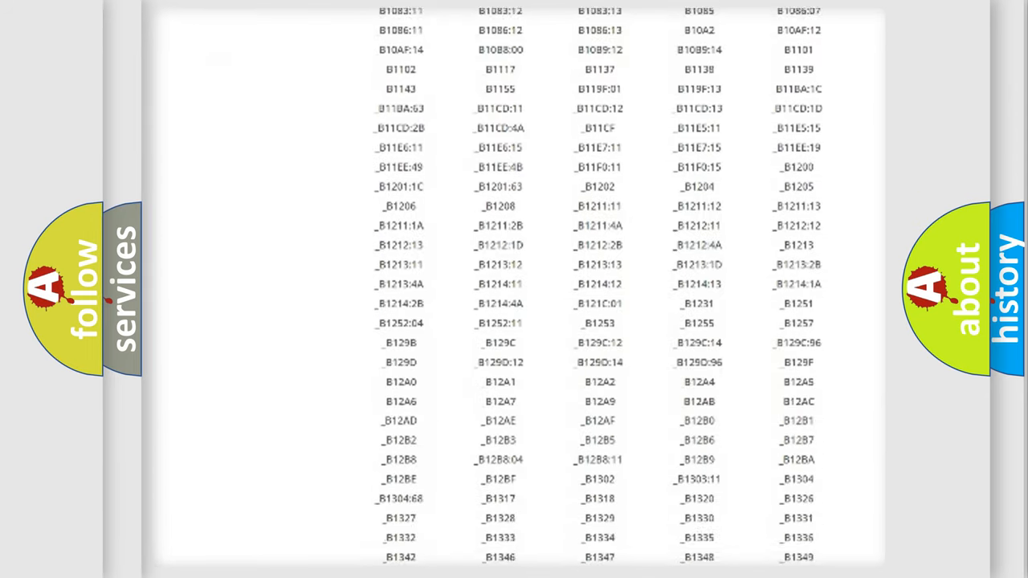
{"action": "scroll", "scroll_direction": "down", "scroll_amount": 3}
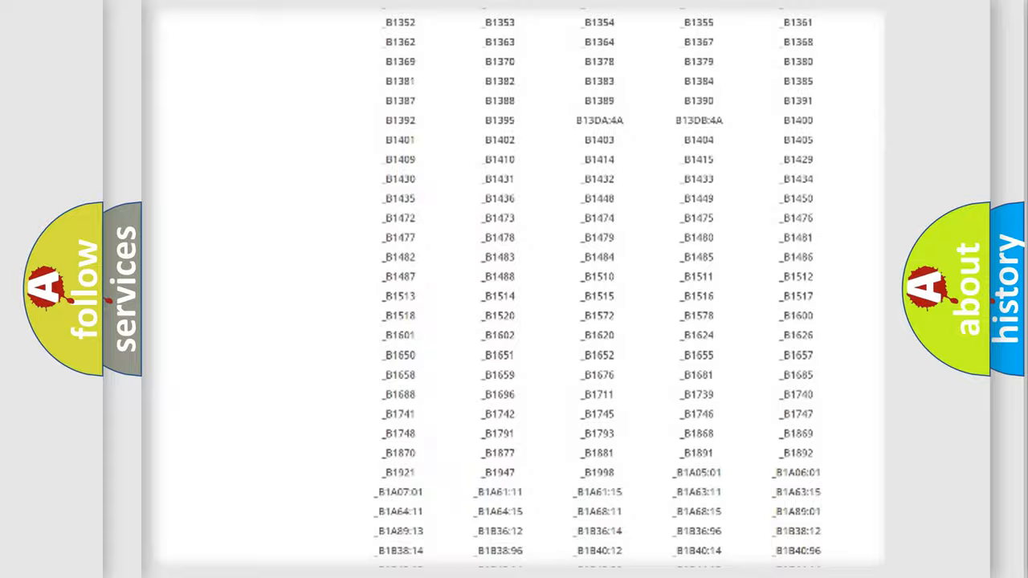